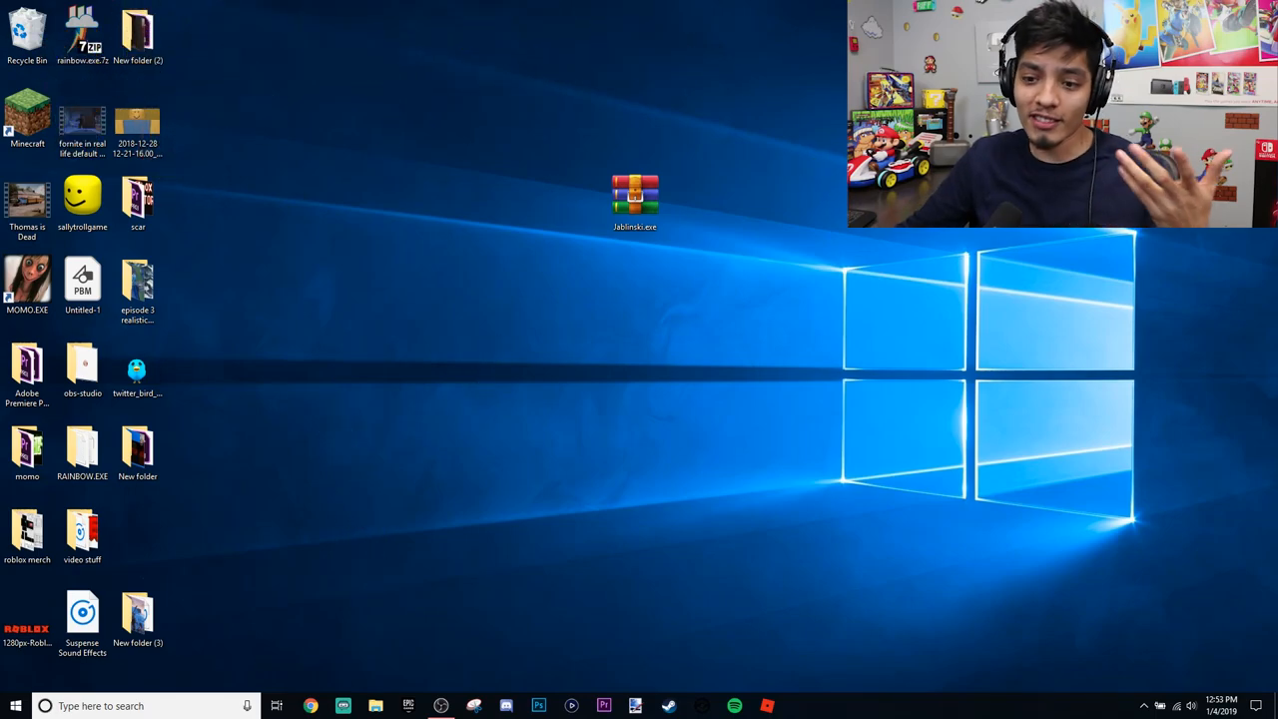
- Launch jablinski.exe from the jablinski.exe.rar archive, dismissing the license reminder
{"action": "double_click", "coordinate": [635, 192]}
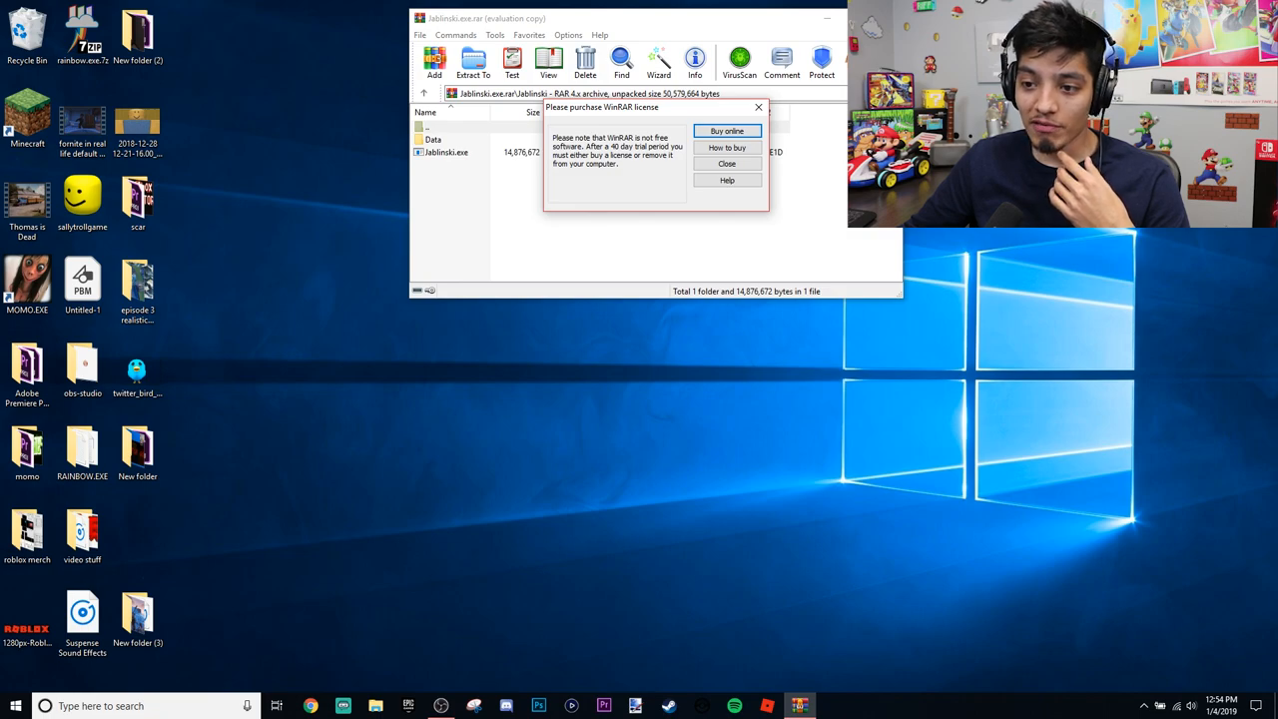
{"action": "left_click", "coordinate": [727, 163]}
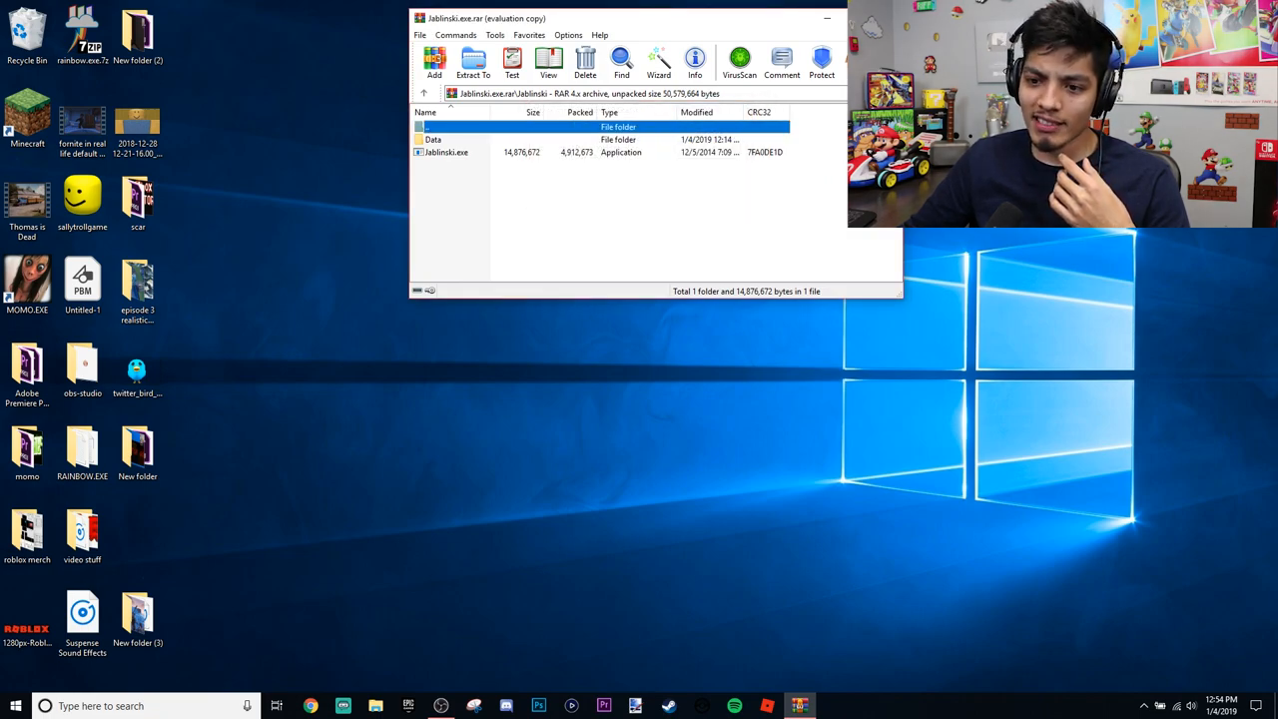
{"action": "left_click", "coordinate": [471, 62]}
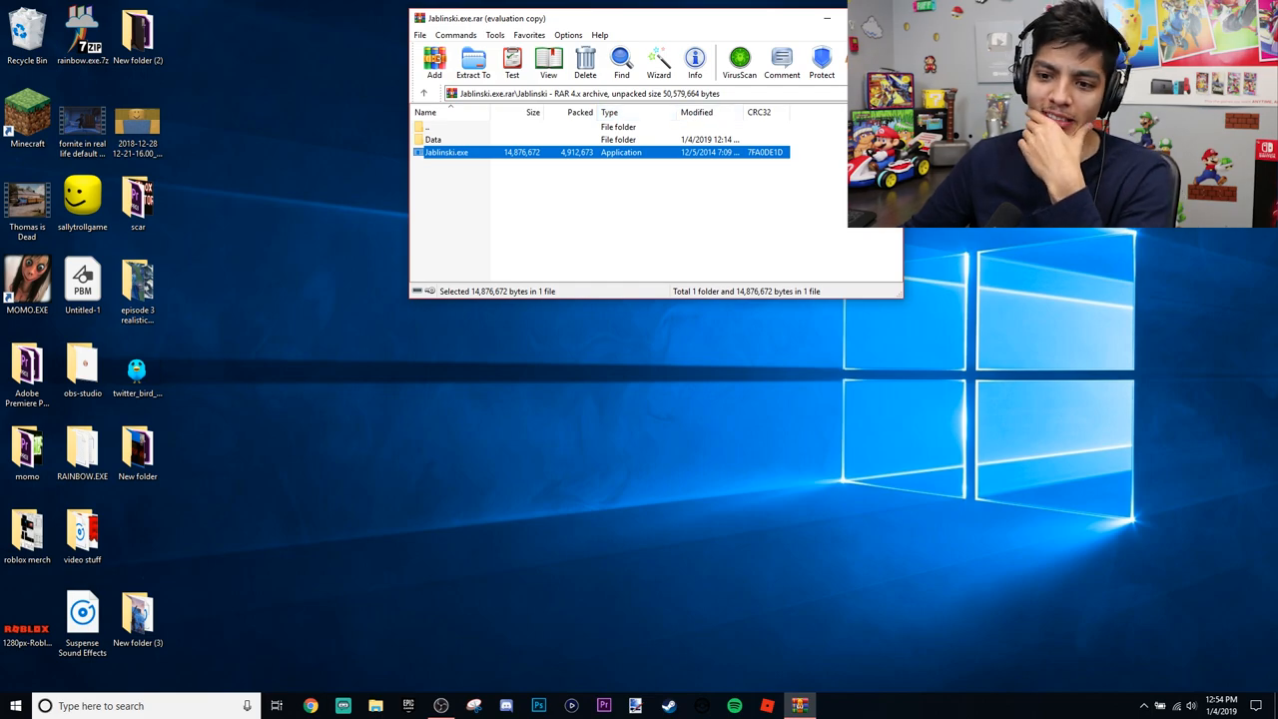
{"action": "double_click", "coordinate": [447, 152]}
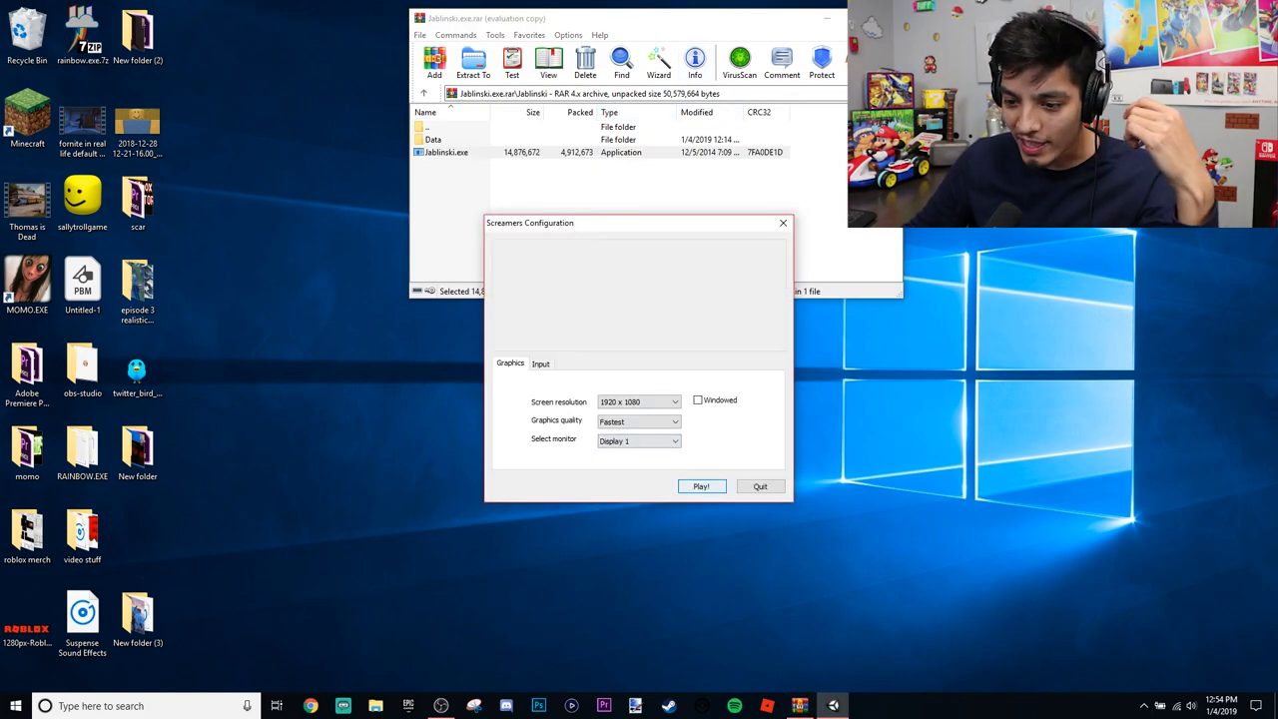
- Set the game's graphics quality to Fantastic in the configuration dialog
{"action": "left_click", "coordinate": [675, 421]}
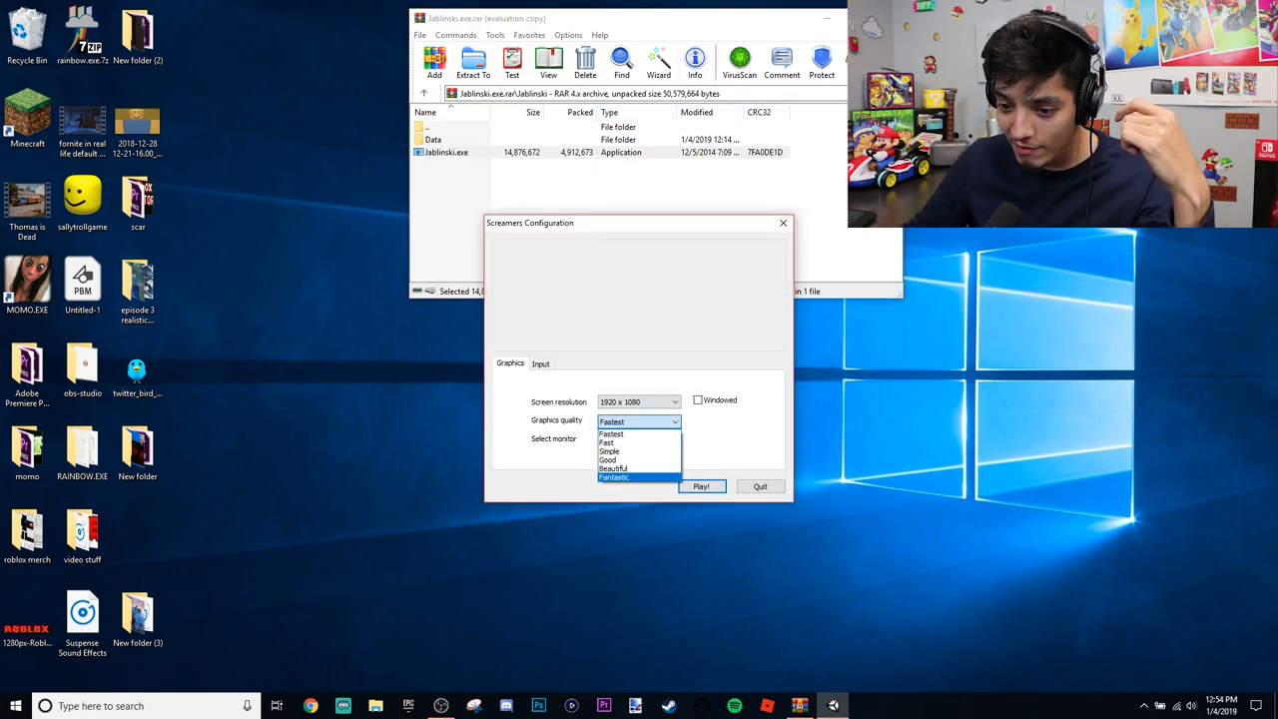
{"action": "left_click", "coordinate": [701, 487]}
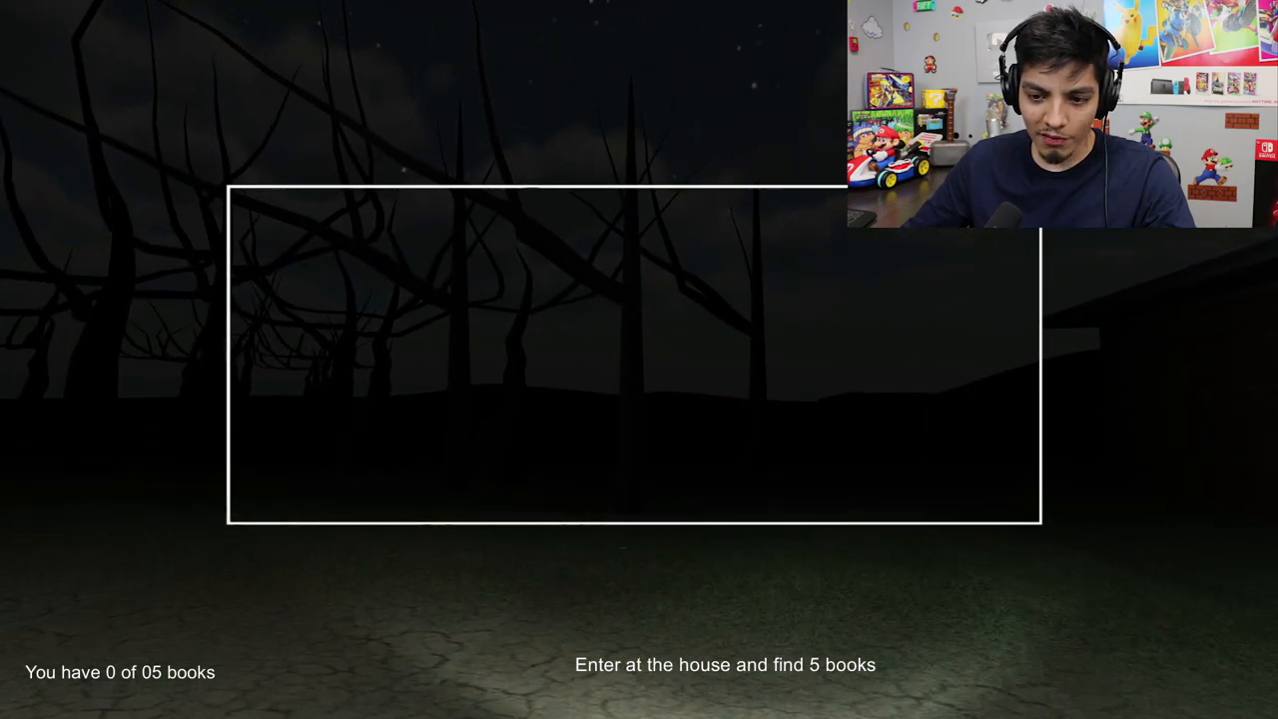
{"action": "mouse_move", "coordinate": [639, 360]}
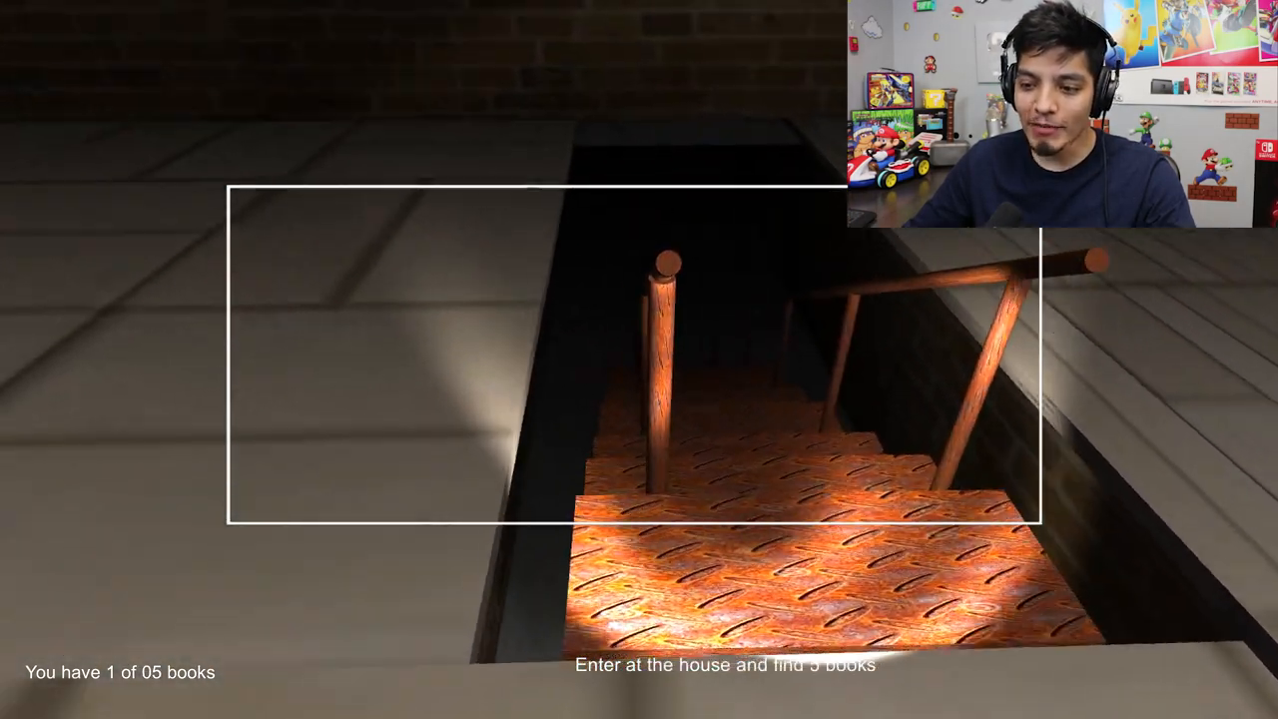
{"action": "mouse_move", "coordinate": [639, 360]}
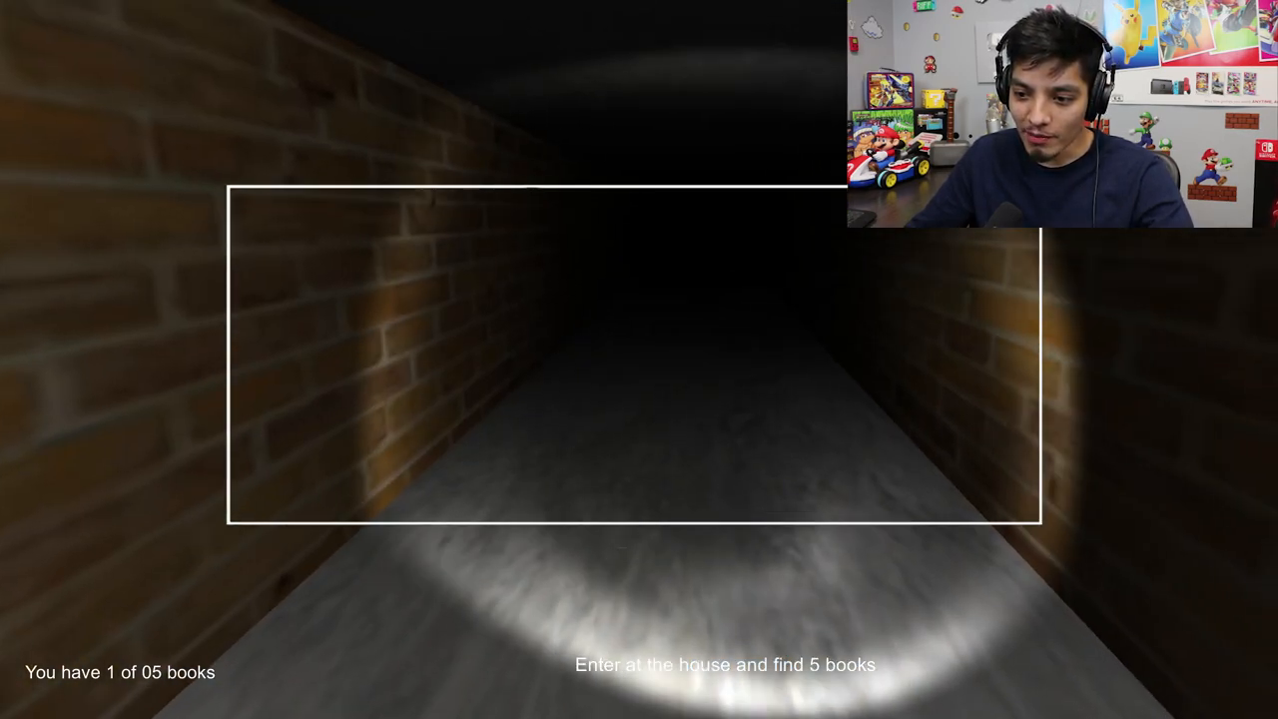
- Walk forward through the brick dungeon corridors with the flashlight, searching for books
{"action": "key", "text": "w"}
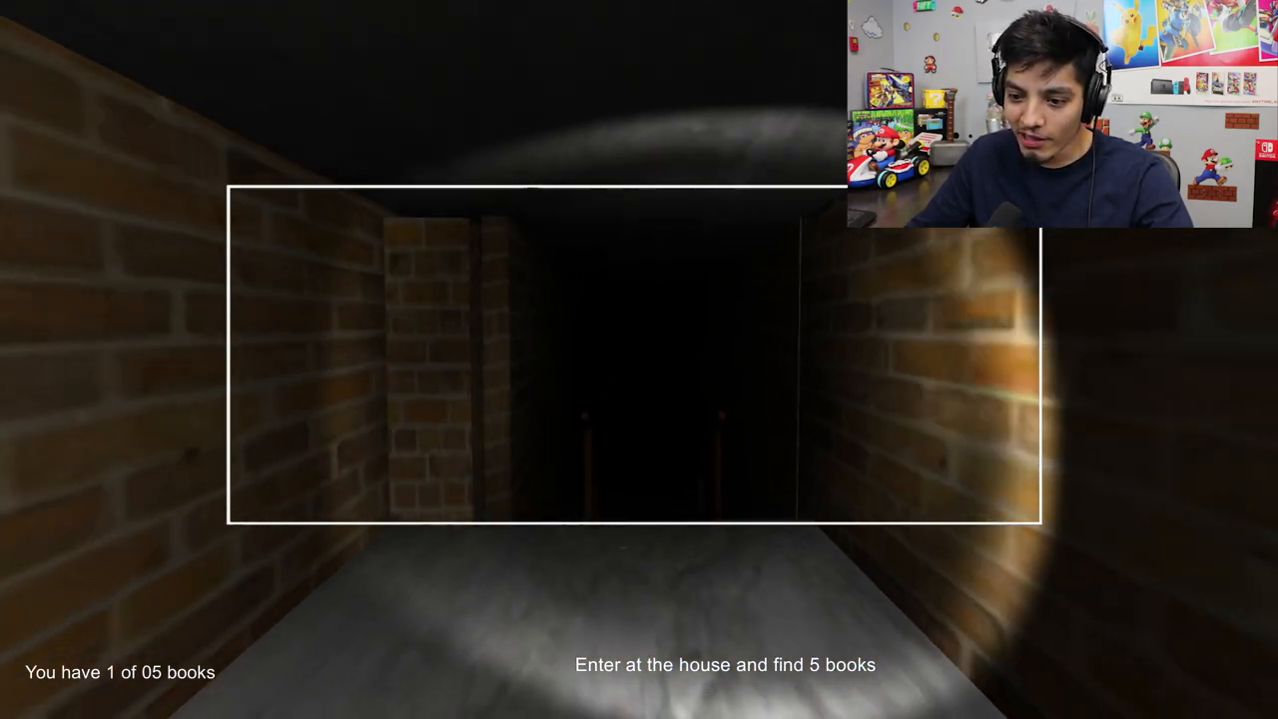
{"action": "key", "text": "w"}
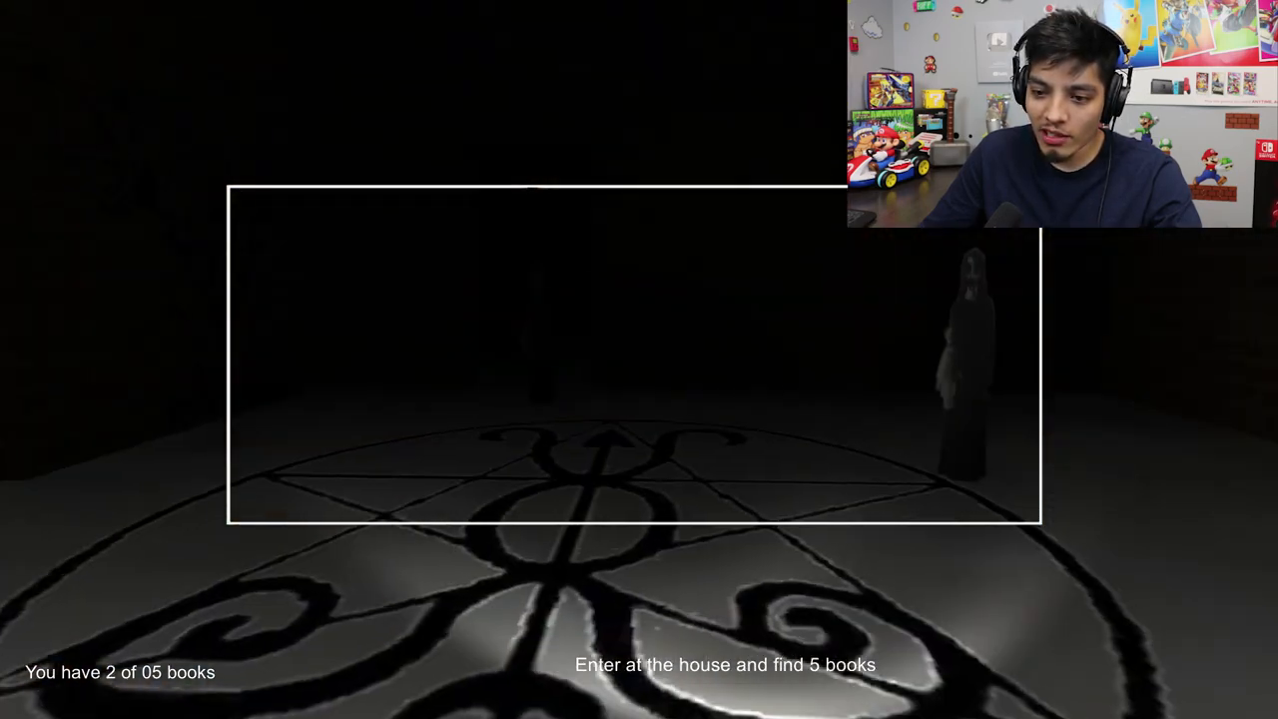
- Walk forward into the pentagram chamber while avoiding the nearby ghost figure
{"action": "key", "text": "w"}
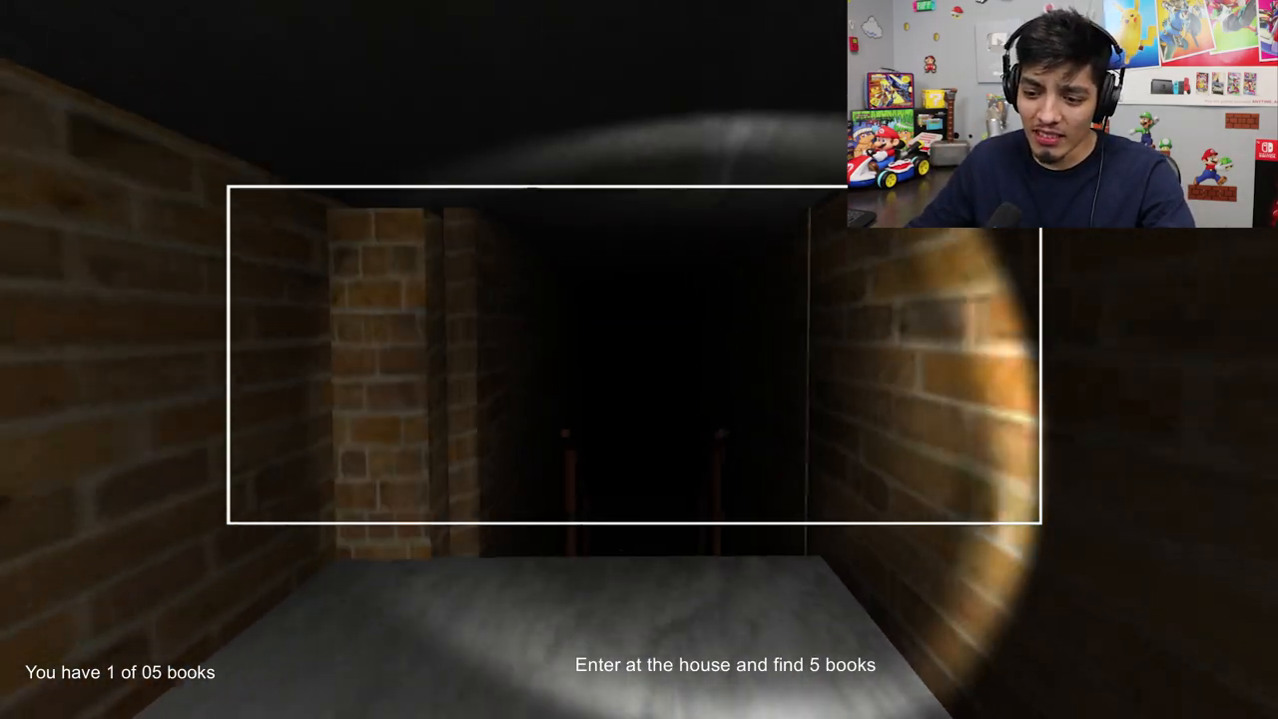
- Walk down the brick corridor after the restart to resume the book search
{"action": "key", "text": "w"}
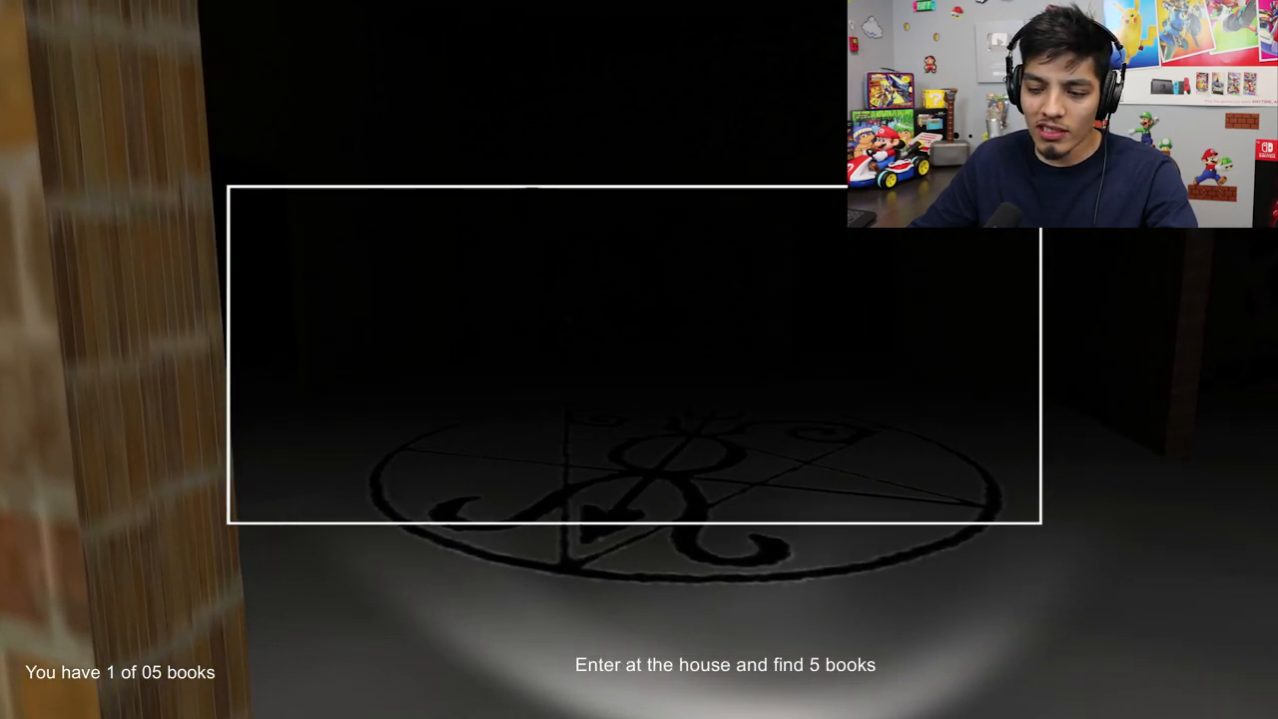
- Pick up the second book in the pentagram room and continue through the dark passages
{"action": "key", "text": "w"}
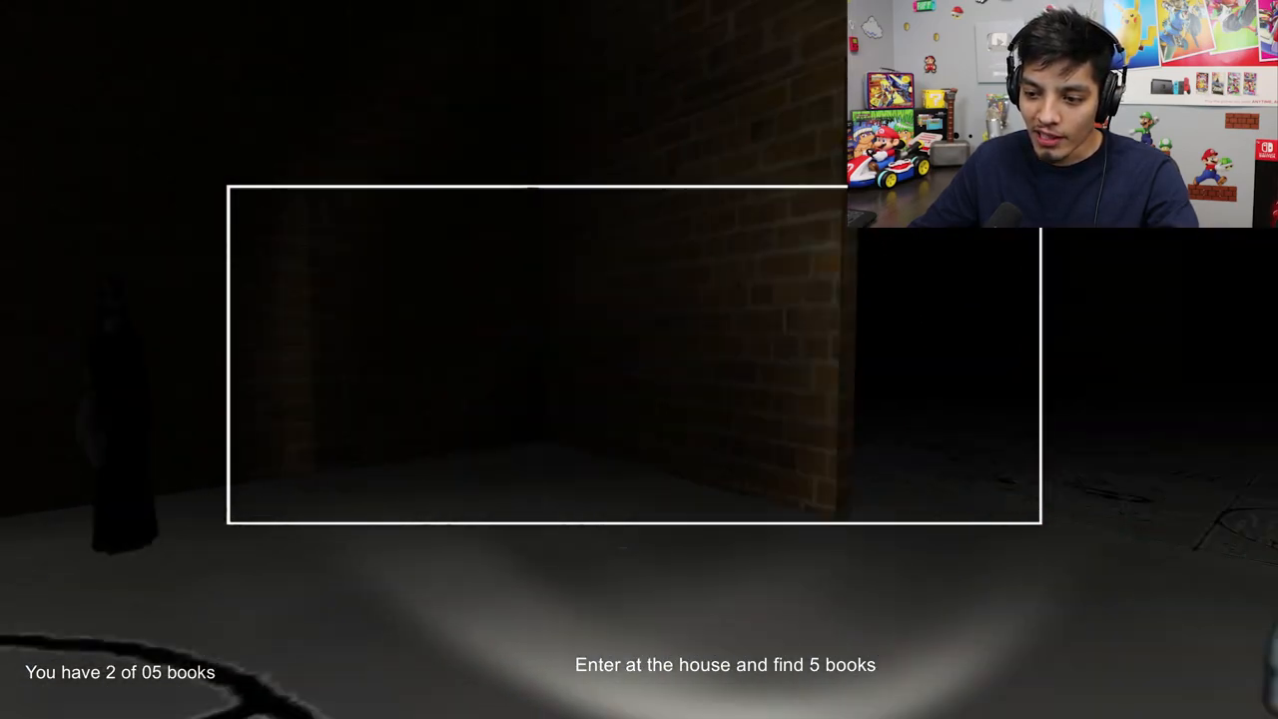
{"action": "mouse_move", "coordinate": [639, 360]}
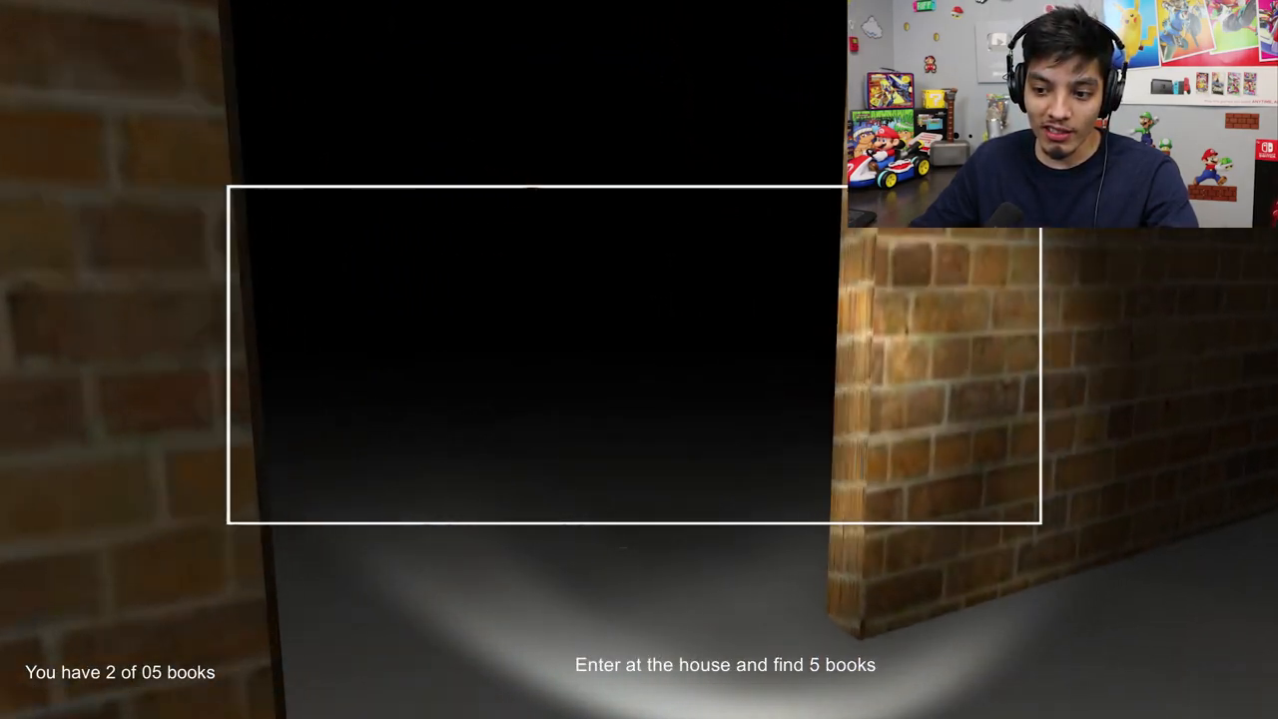
{"action": "mouse_move", "coordinate": [639, 360]}
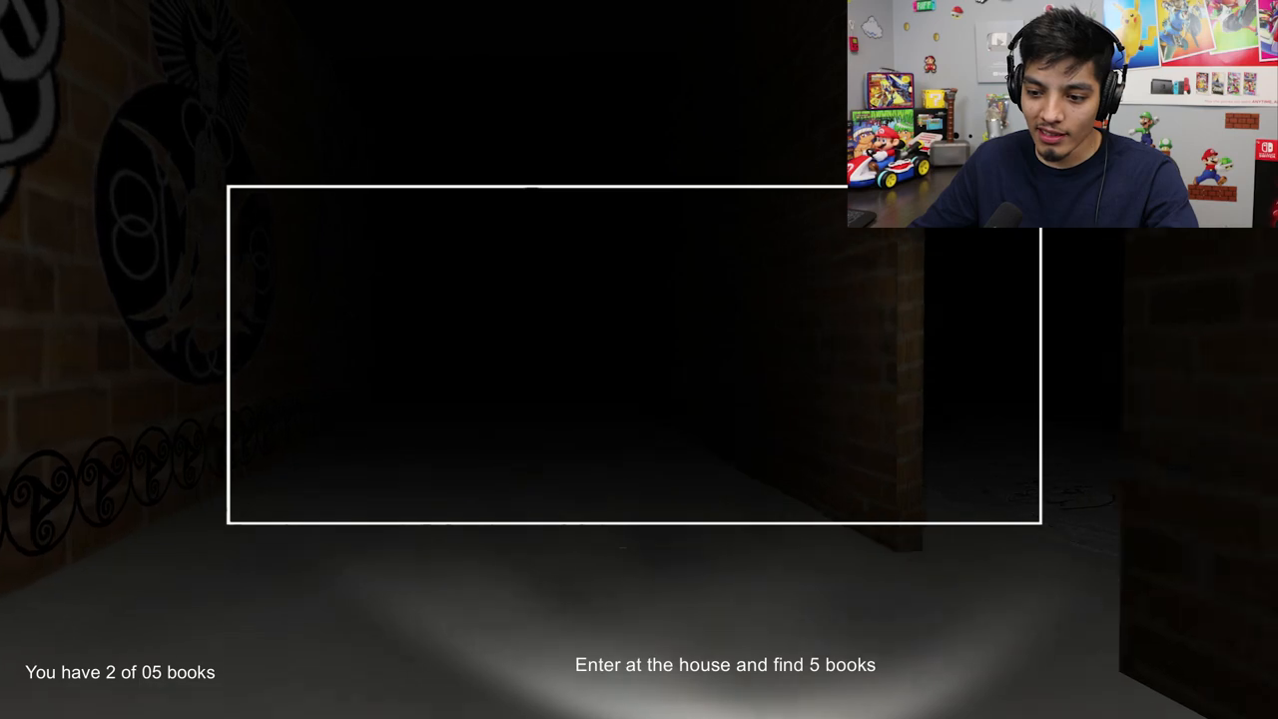
{"action": "key", "text": "w"}
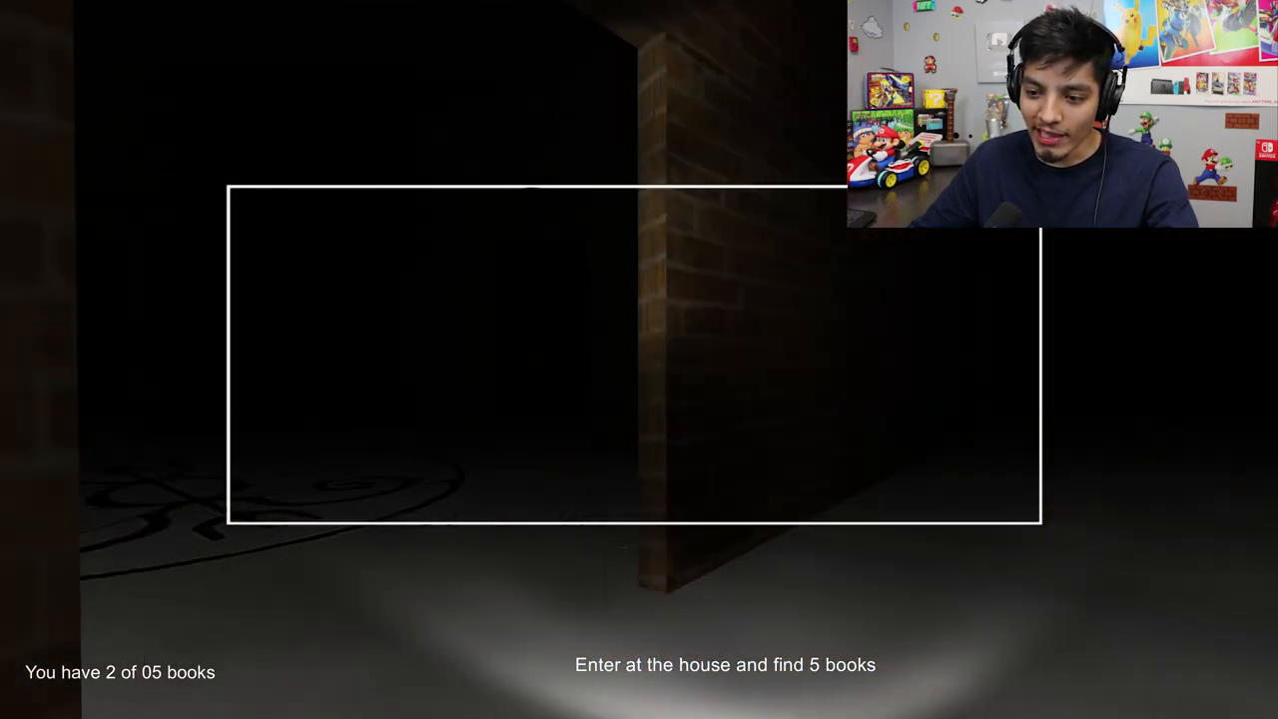
{"action": "mouse_move", "coordinate": [639, 359]}
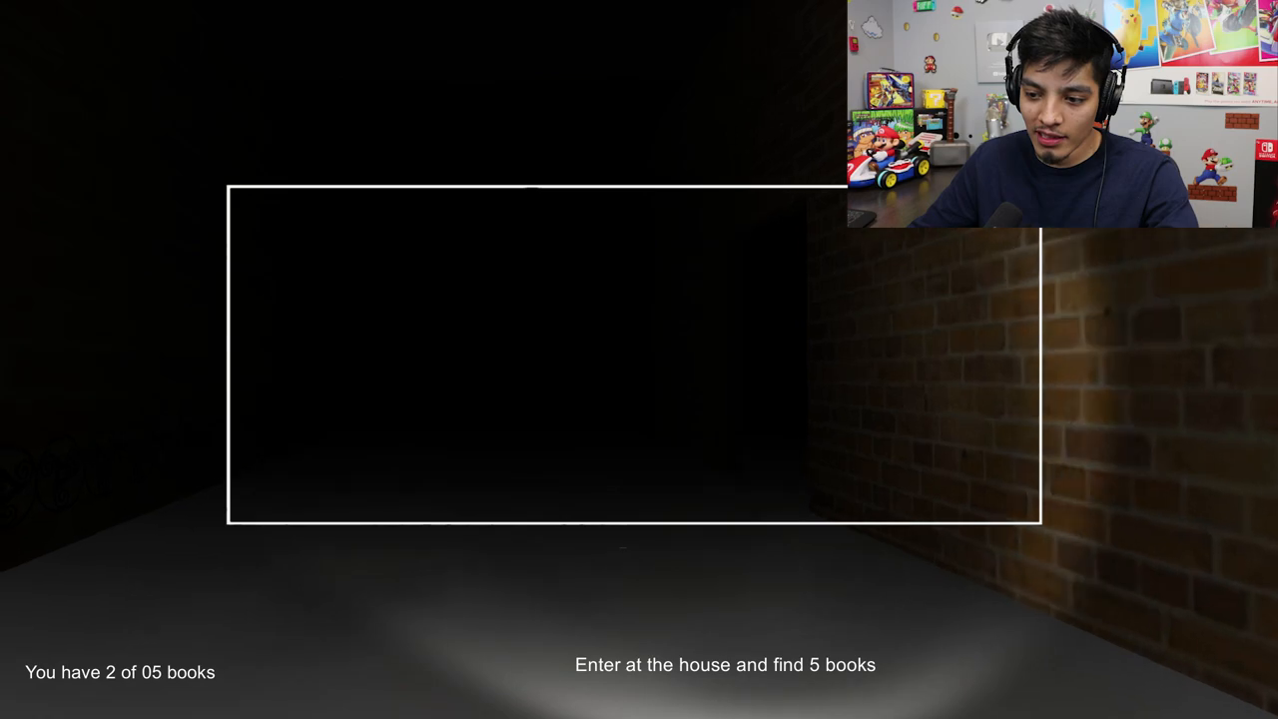